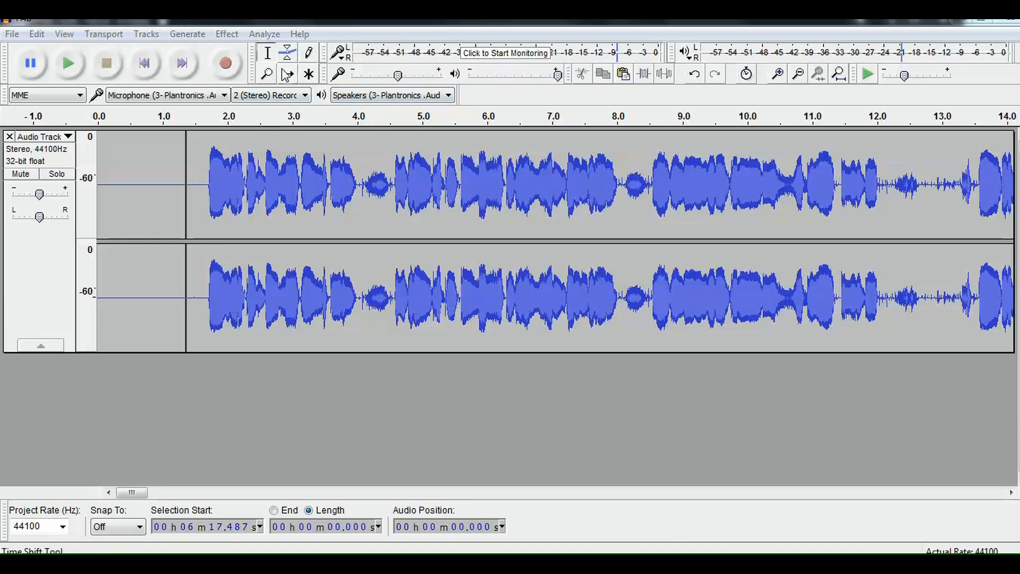
{"action": "mouse_move", "coordinate": [385, 125]}
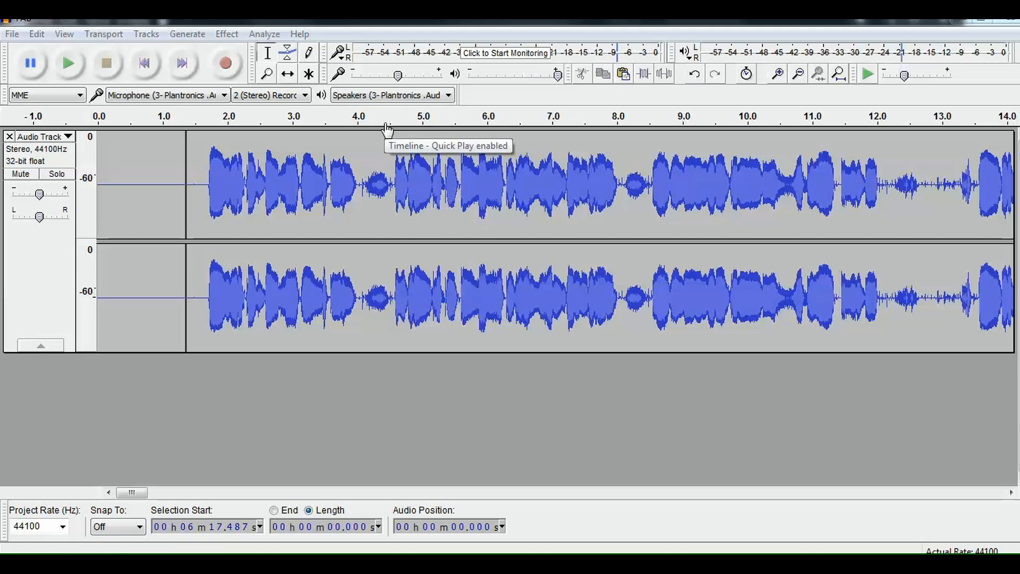
{"action": "mouse_move", "coordinate": [346, 121]}
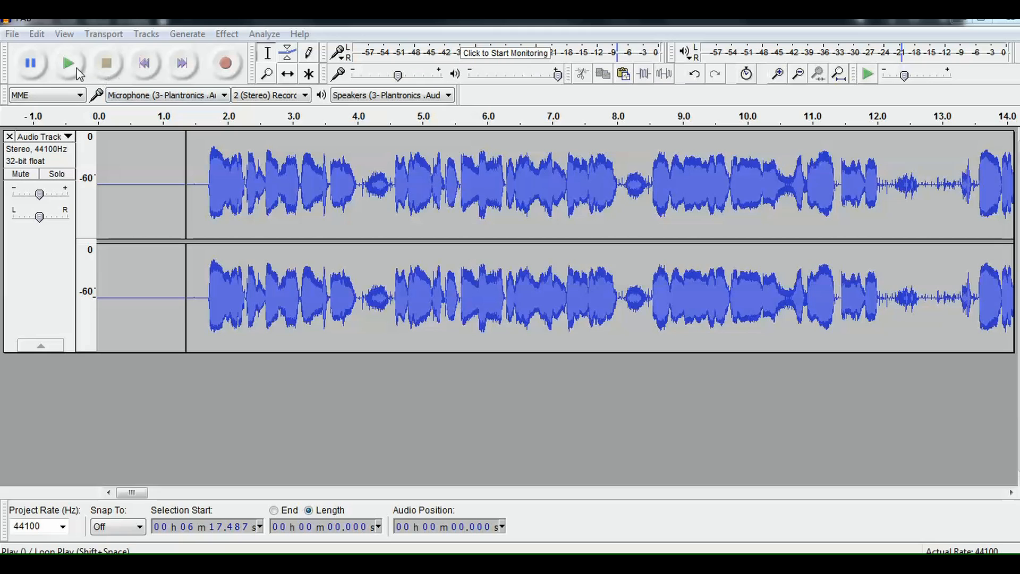
{"action": "mouse_move", "coordinate": [76, 70]}
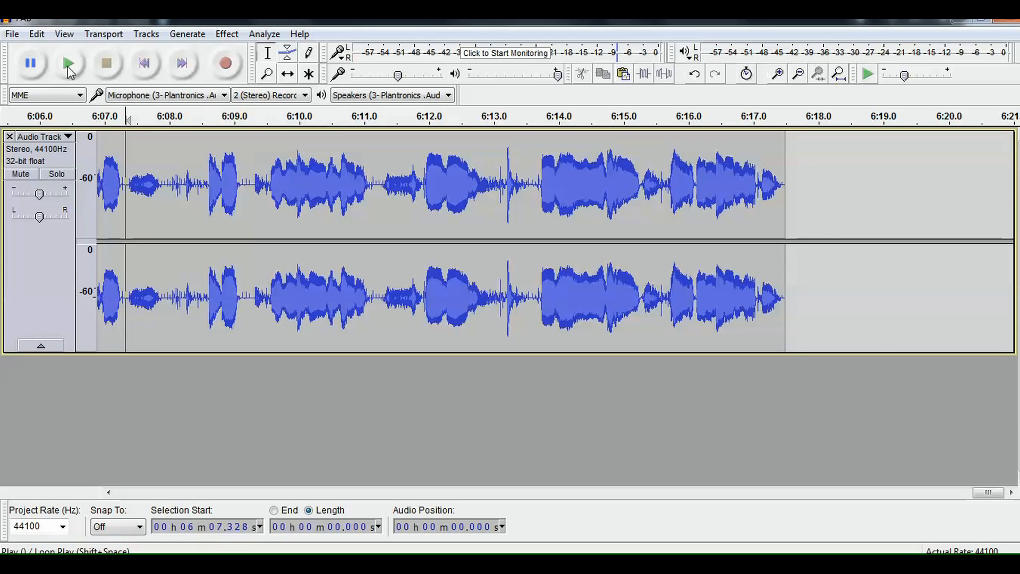
Play the last seconds of the track up to about 6:17, then stop playback.
{"action": "left_click", "coordinate": [66, 64]}
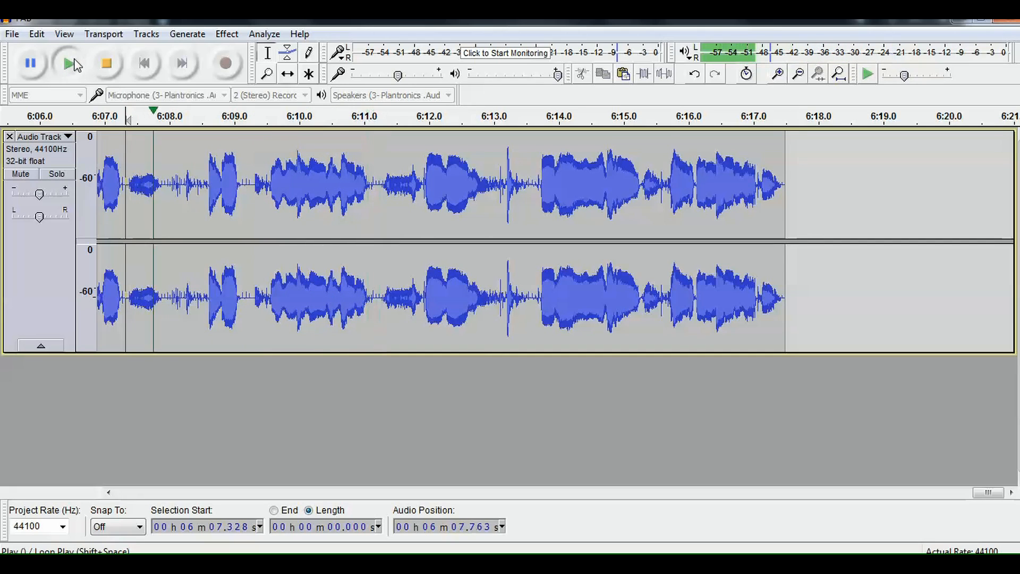
{"action": "left_click", "coordinate": [106, 63]}
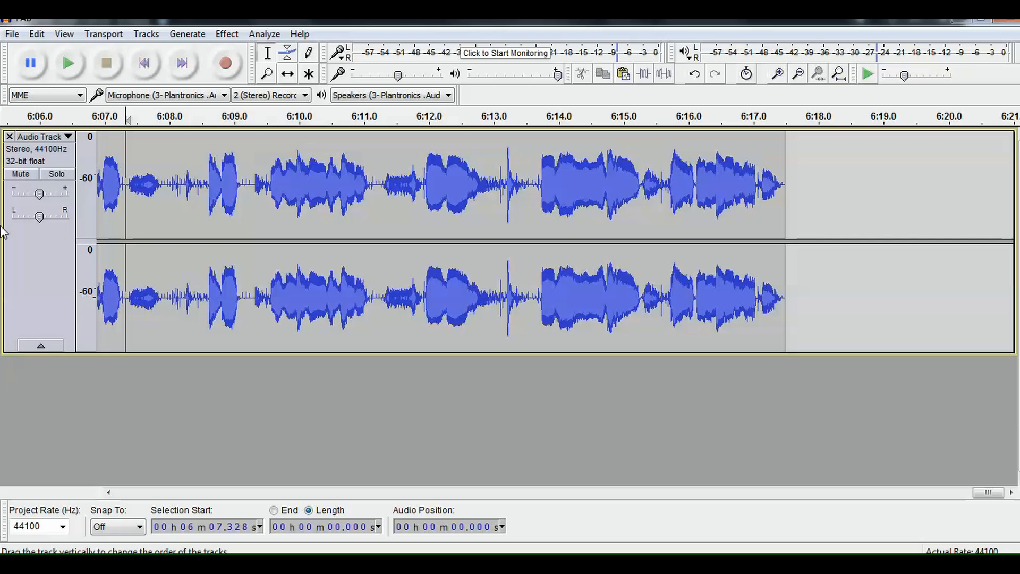
Start Export Selected Audio from the File menu, bringing up the export dialog for FAB.
{"action": "left_click", "coordinate": [12, 33]}
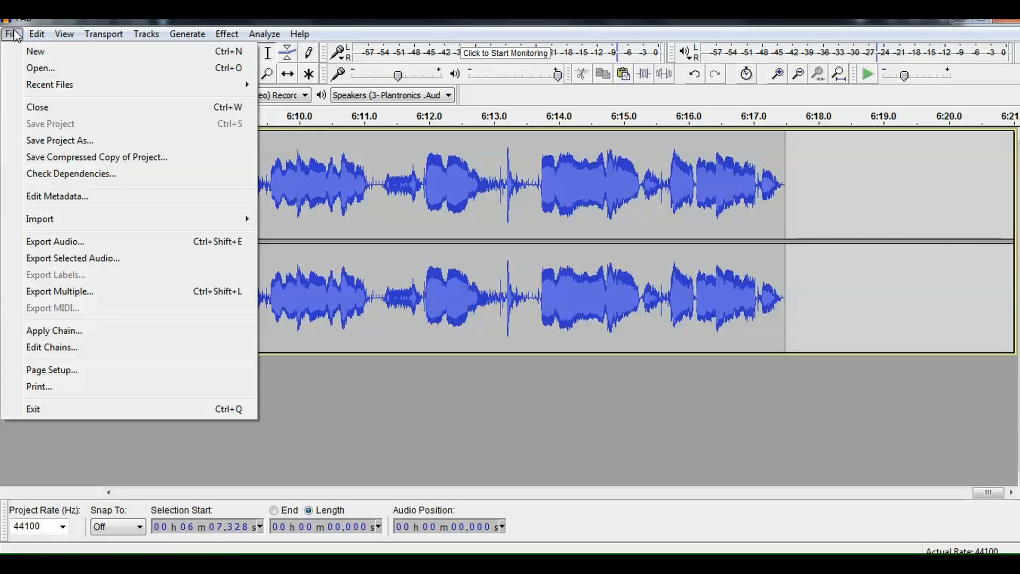
{"action": "mouse_move", "coordinate": [57, 251]}
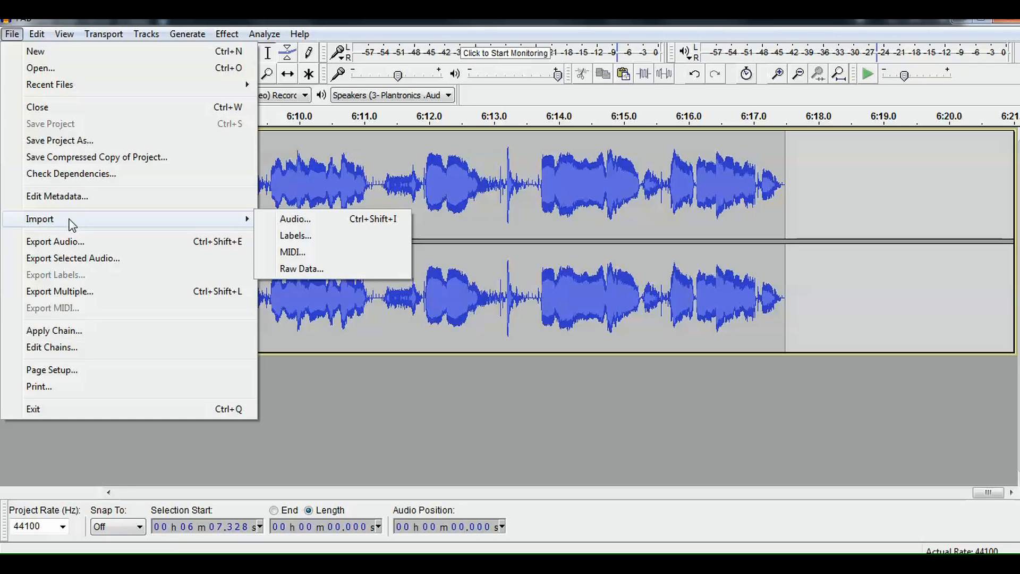
{"action": "mouse_move", "coordinate": [82, 258]}
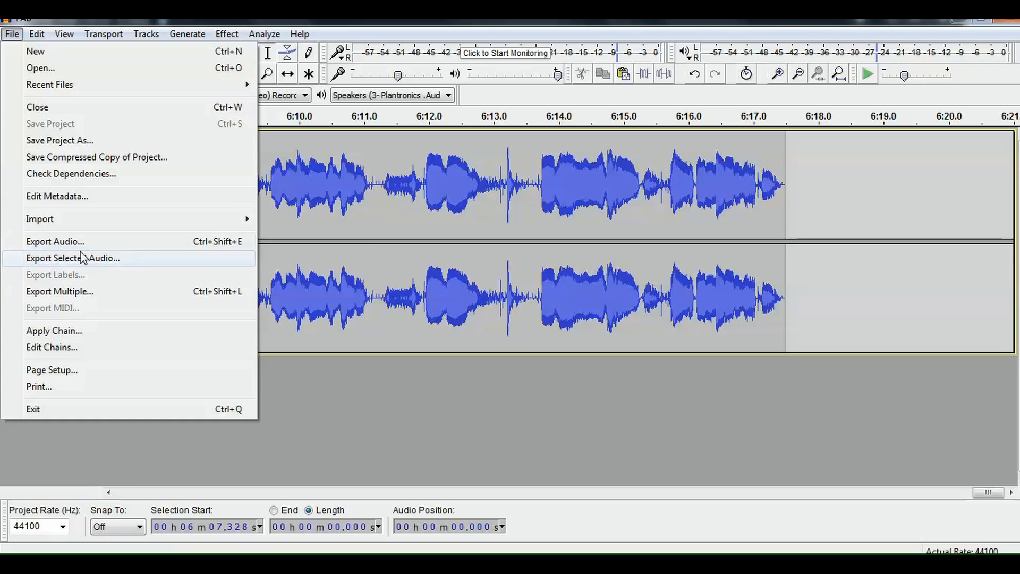
{"action": "left_click", "coordinate": [54, 242]}
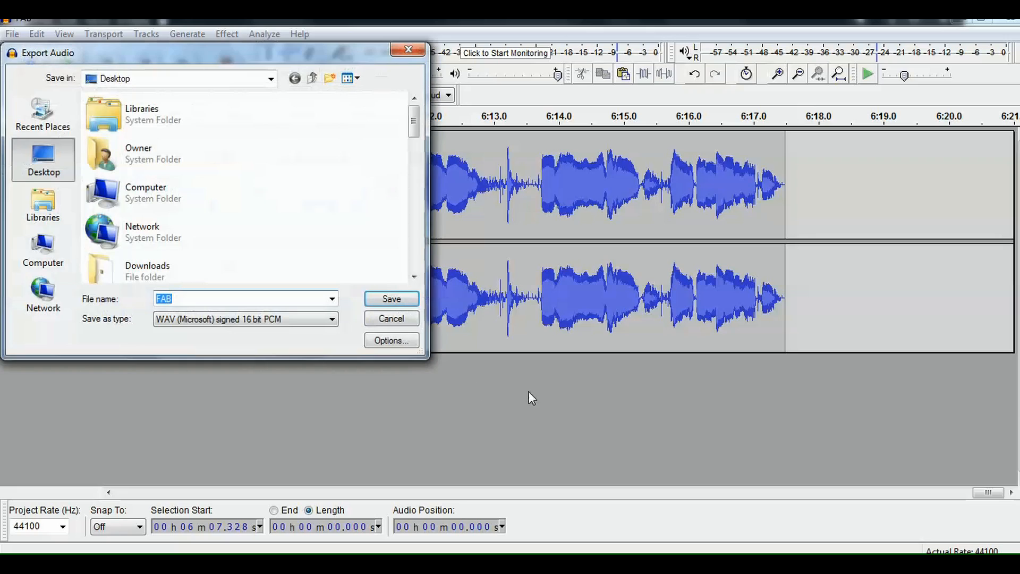
{"action": "mouse_move", "coordinate": [379, 193]}
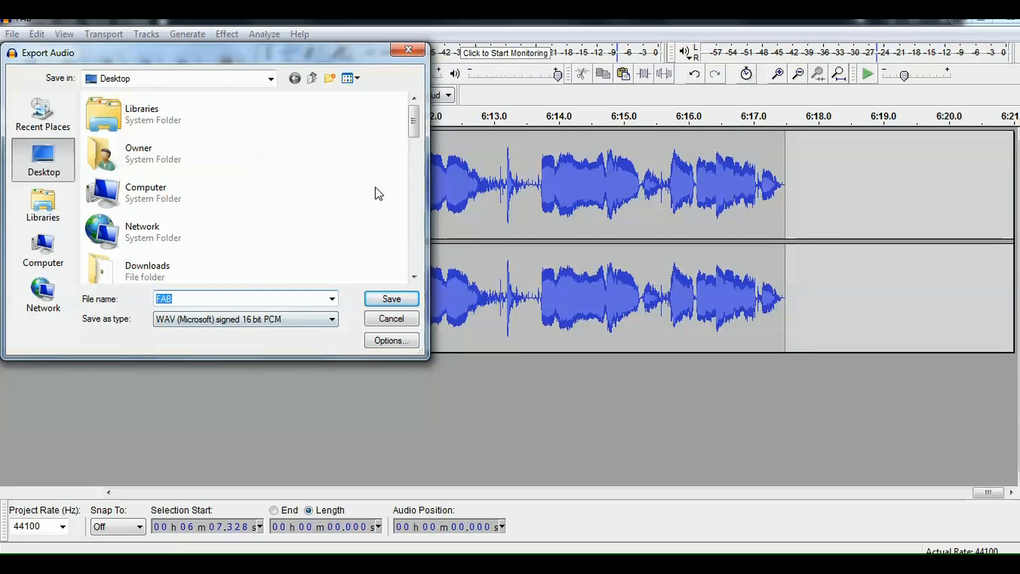
{"action": "mouse_move", "coordinate": [311, 290]}
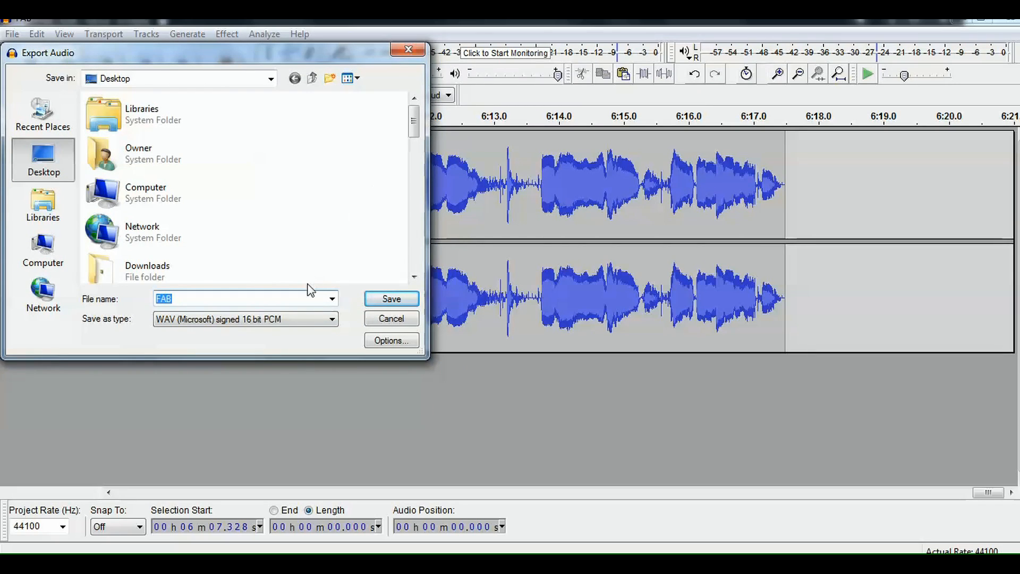
Export as FAB.wav in WAV (Microsoft) signed 16 bit PCM to the Desktop, answering the replace warning.
{"action": "left_click", "coordinate": [332, 318]}
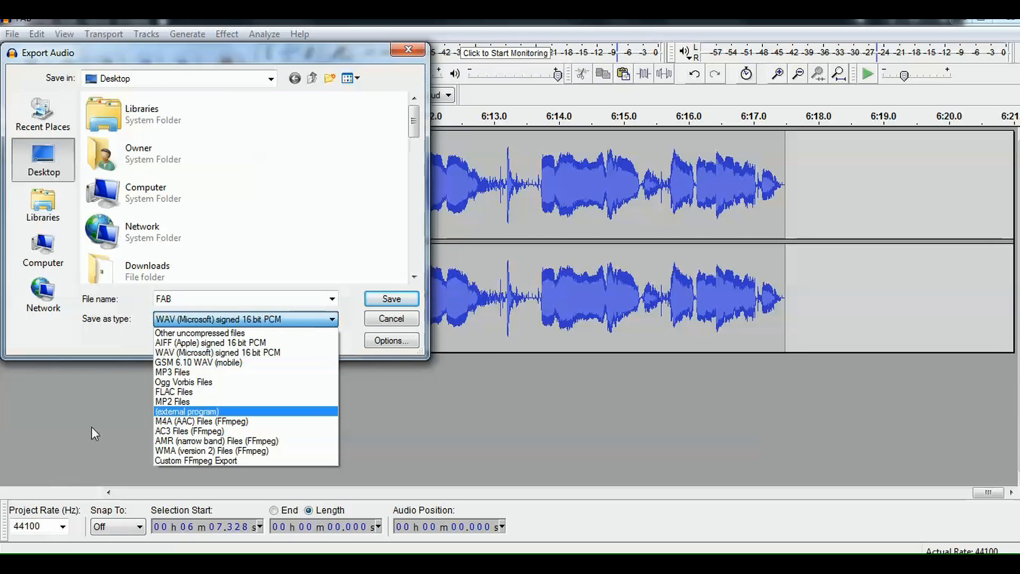
{"action": "mouse_move", "coordinate": [117, 370]}
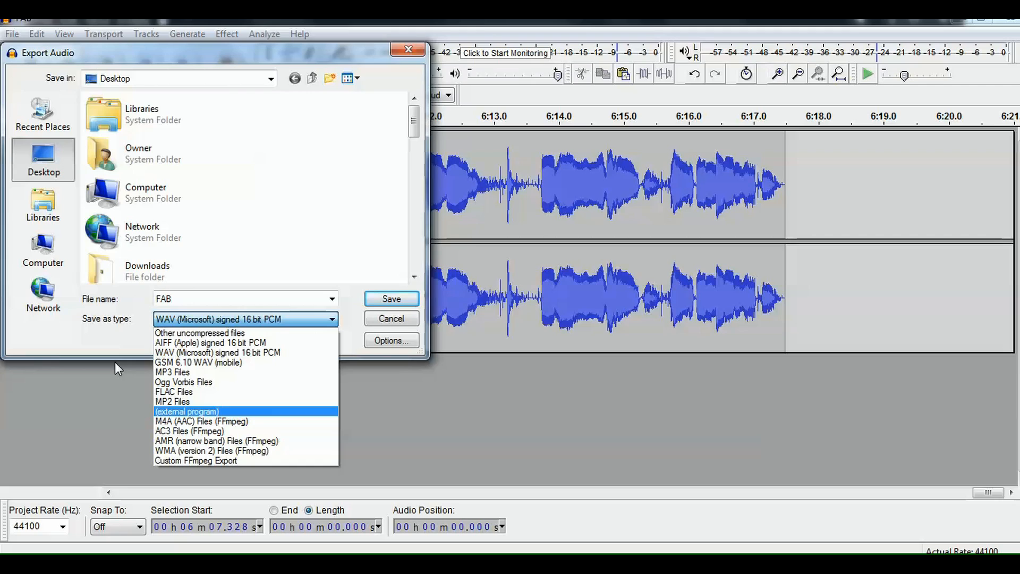
{"action": "mouse_move", "coordinate": [190, 342]}
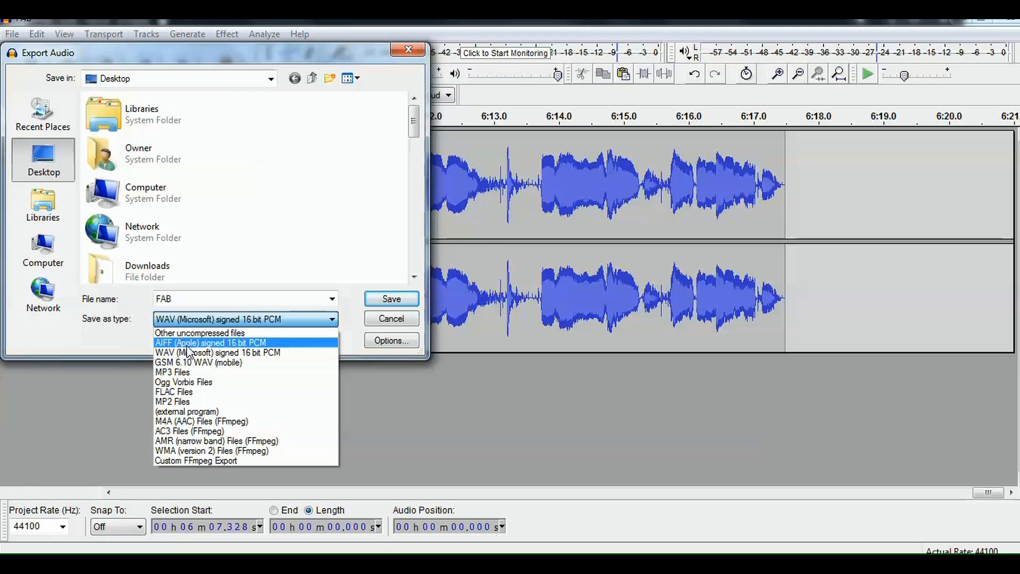
{"action": "mouse_move", "coordinate": [172, 372]}
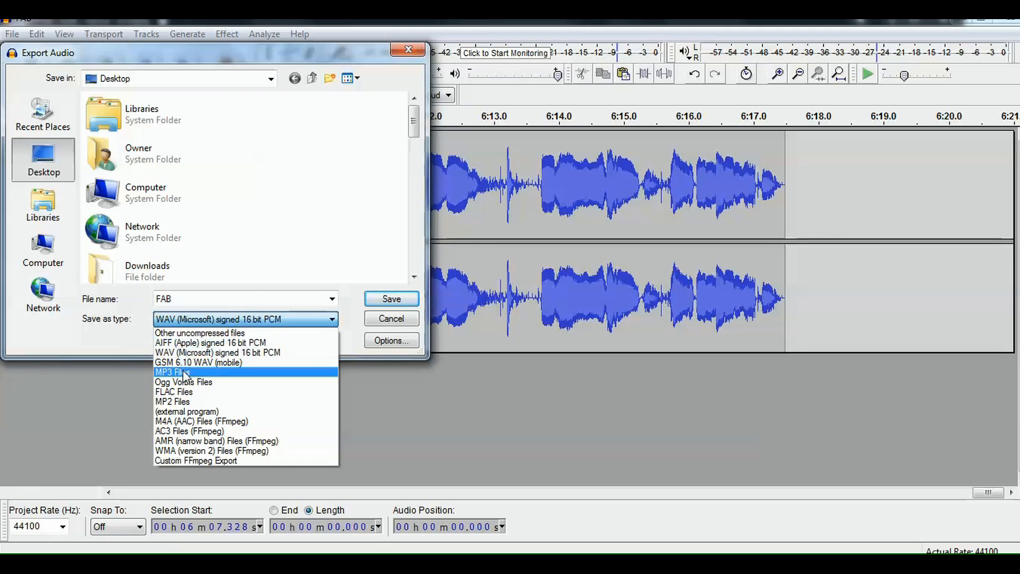
{"action": "mouse_move", "coordinate": [237, 381]}
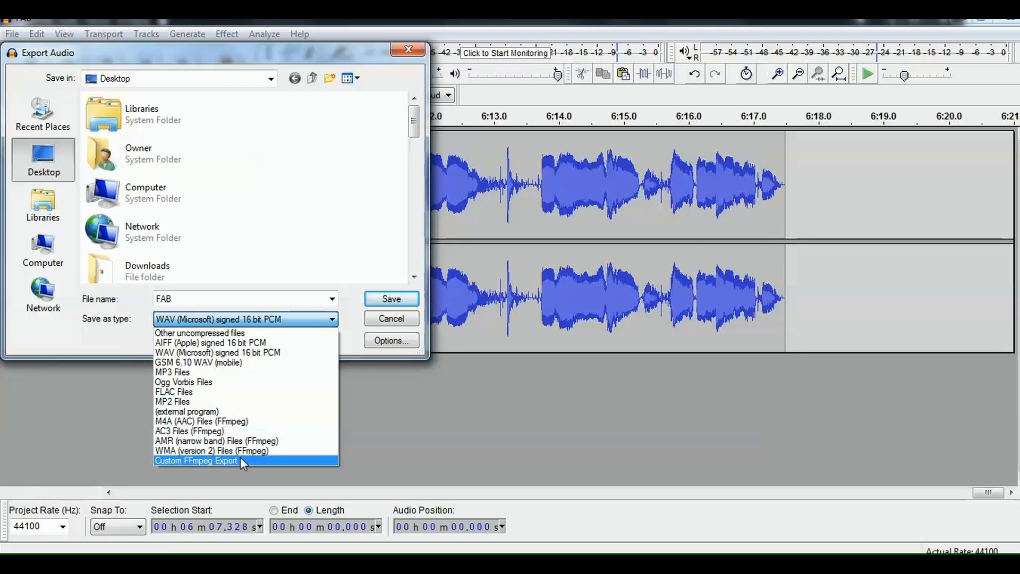
{"action": "mouse_move", "coordinate": [192, 343]}
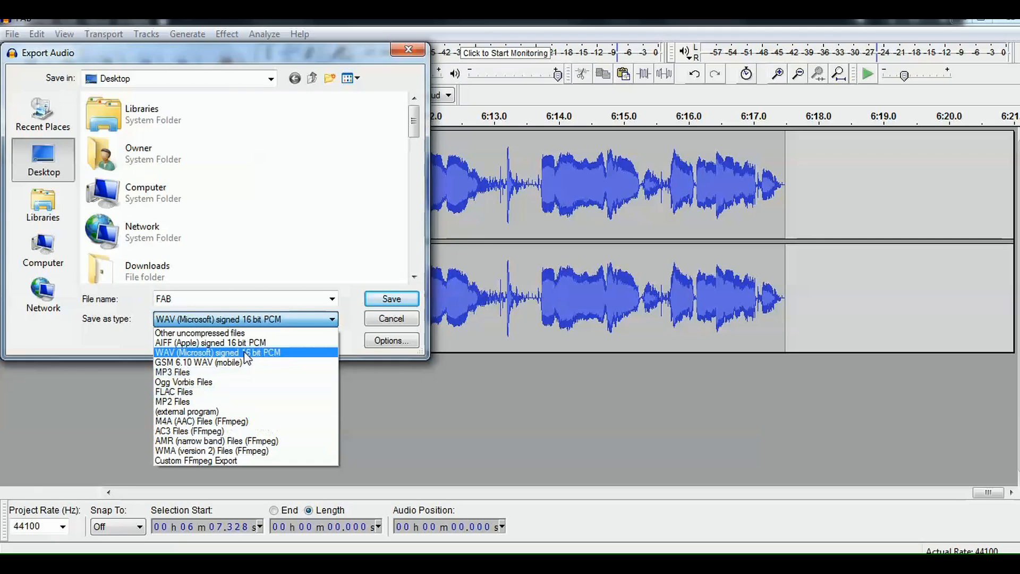
{"action": "mouse_move", "coordinate": [242, 359]}
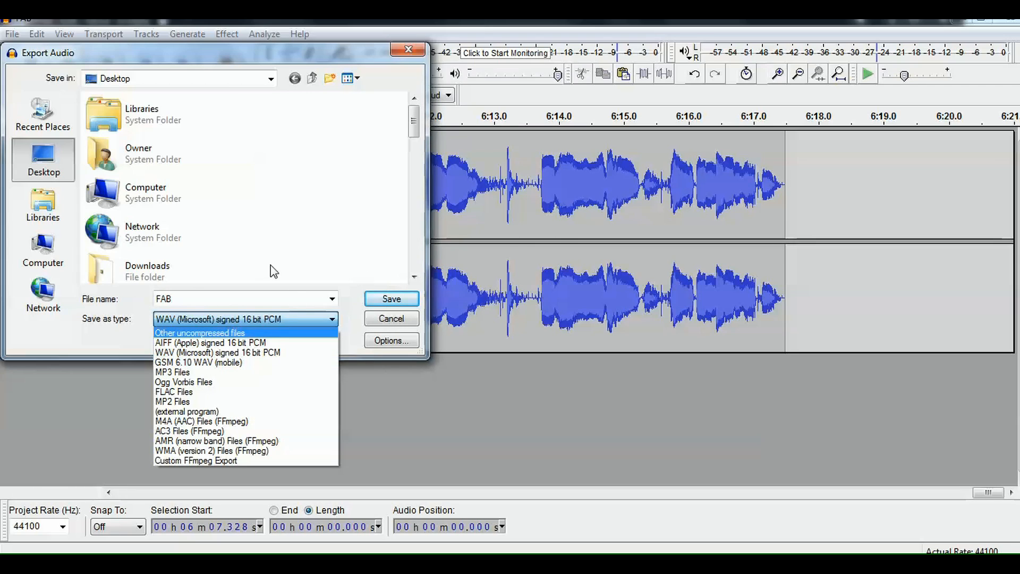
{"action": "left_click", "coordinate": [391, 298]}
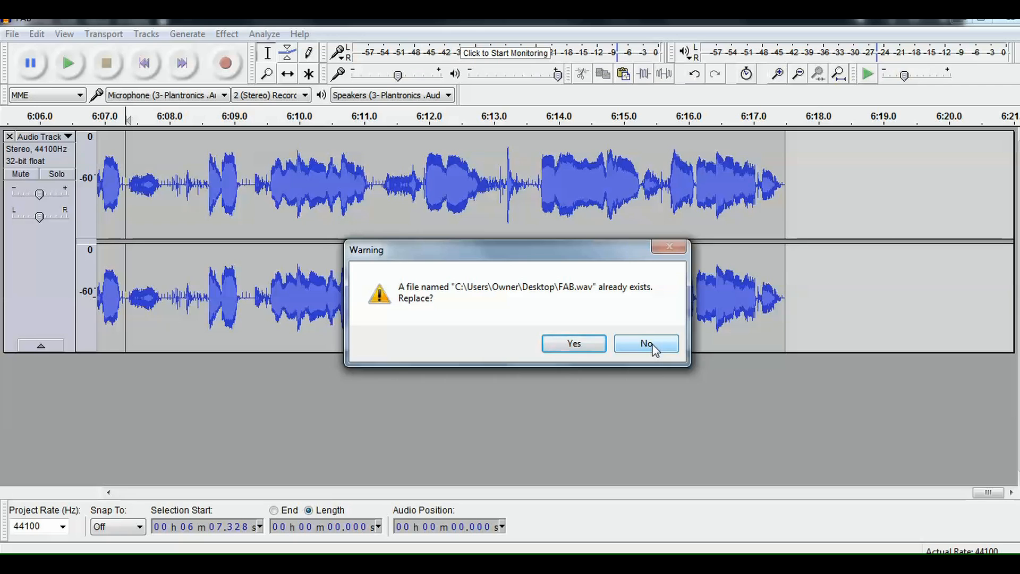
{"action": "left_click", "coordinate": [646, 344]}
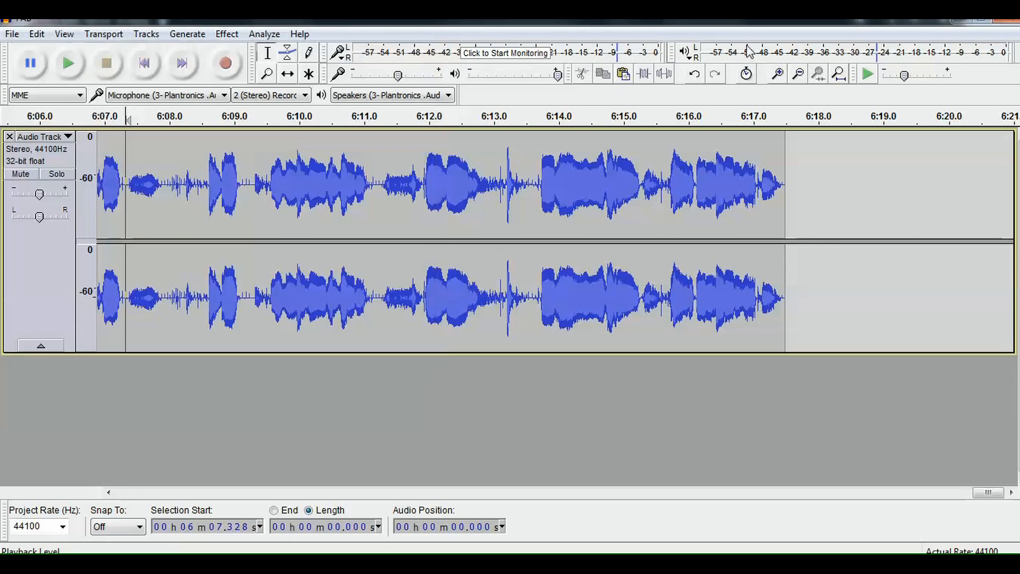
{"action": "mouse_move", "coordinate": [964, 26]}
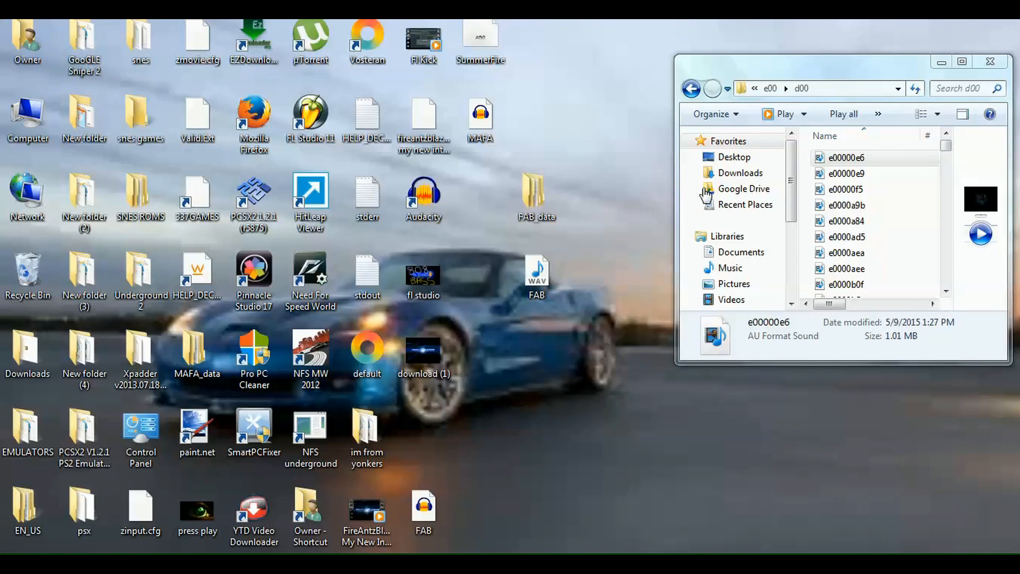
Select the exported FAB WAV file on the desktop.
{"action": "left_click", "coordinate": [989, 61]}
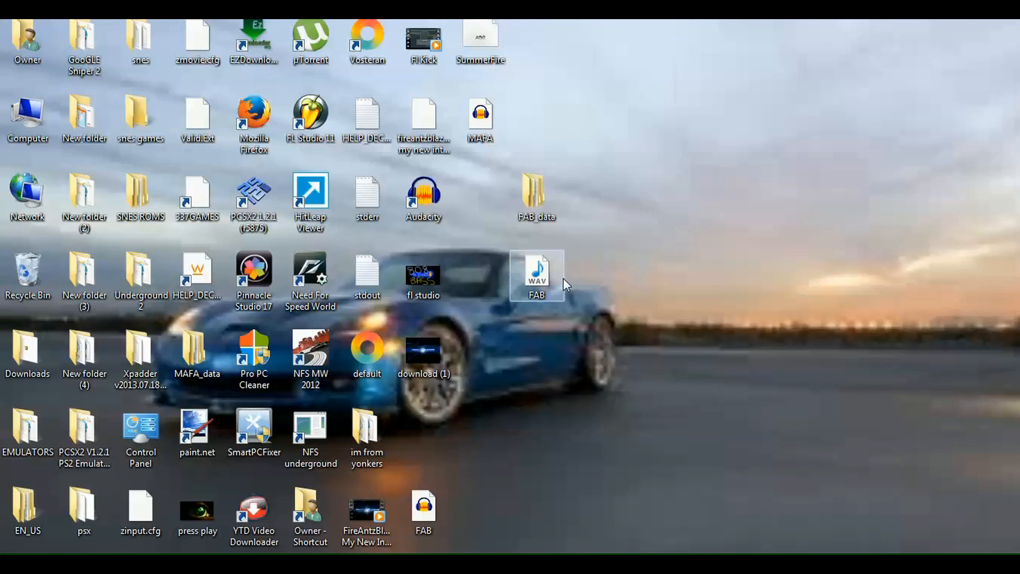
{"action": "mouse_move", "coordinate": [541, 276]}
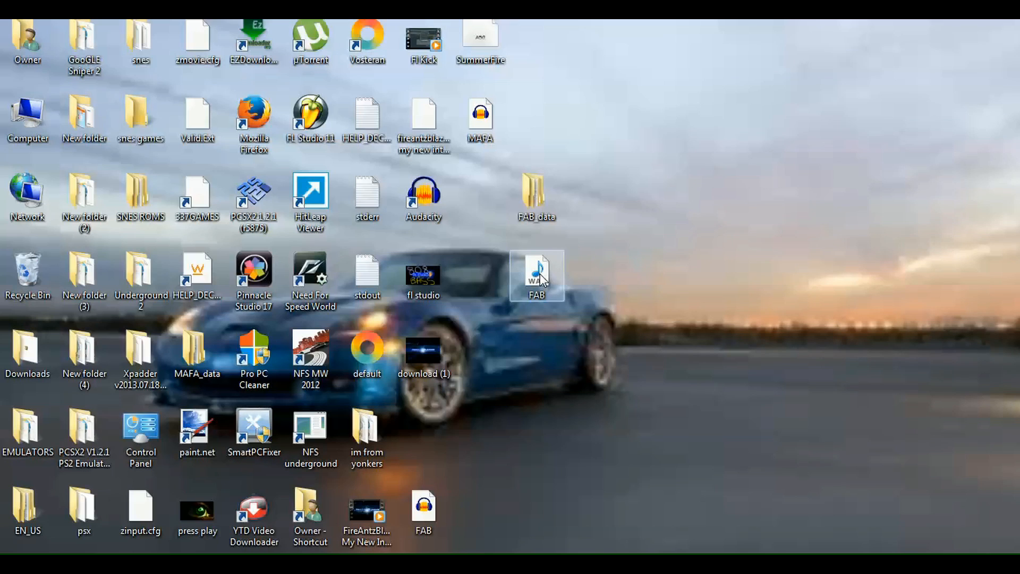
Play FAB.wav in Windows Media Player and pause it at about 00:18.
{"action": "double_click", "coordinate": [535, 270]}
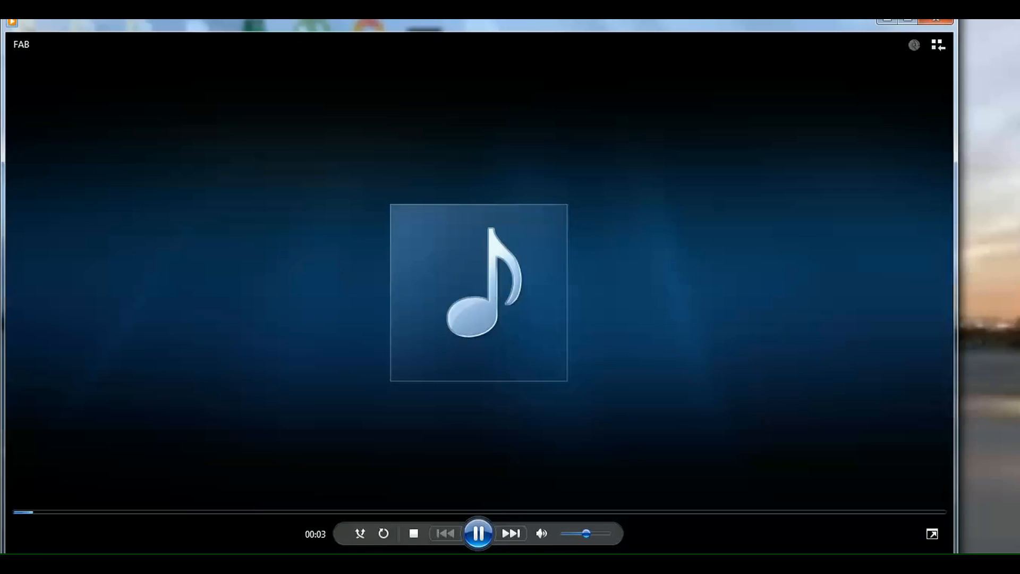
{"action": "mouse_move", "coordinate": [278, 72]}
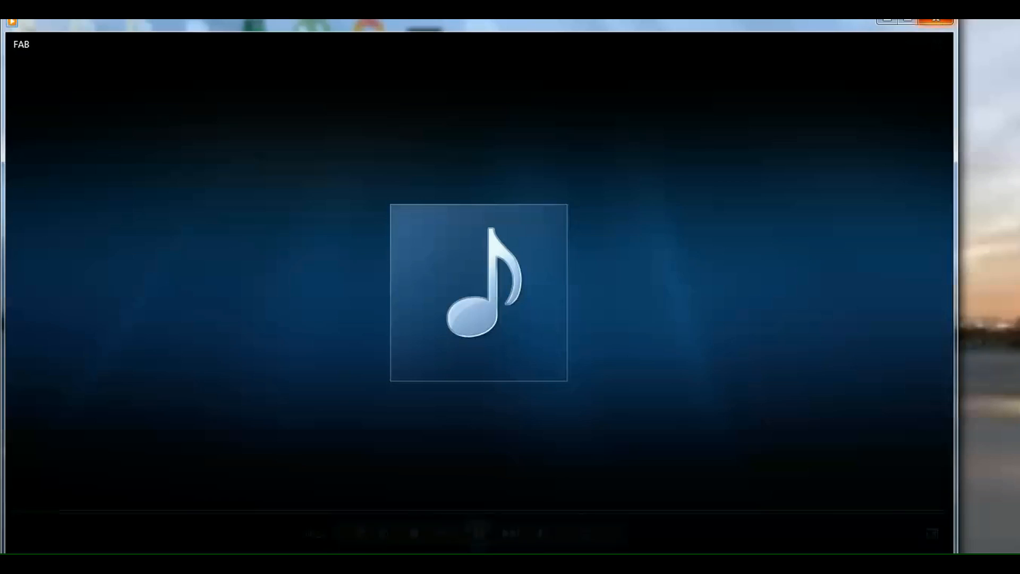
{"action": "mouse_move", "coordinate": [936, 20]}
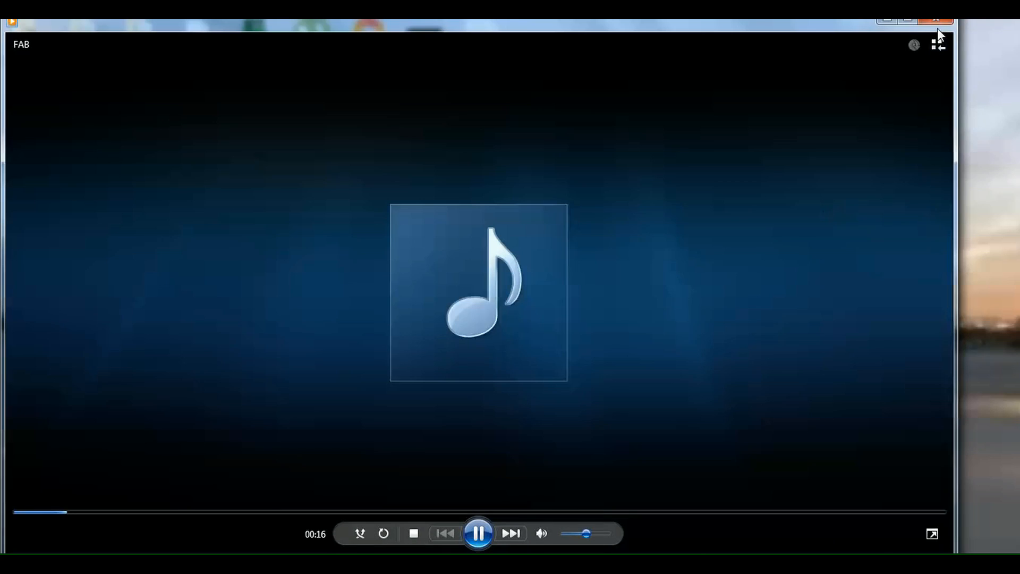
{"action": "left_click", "coordinate": [479, 533]}
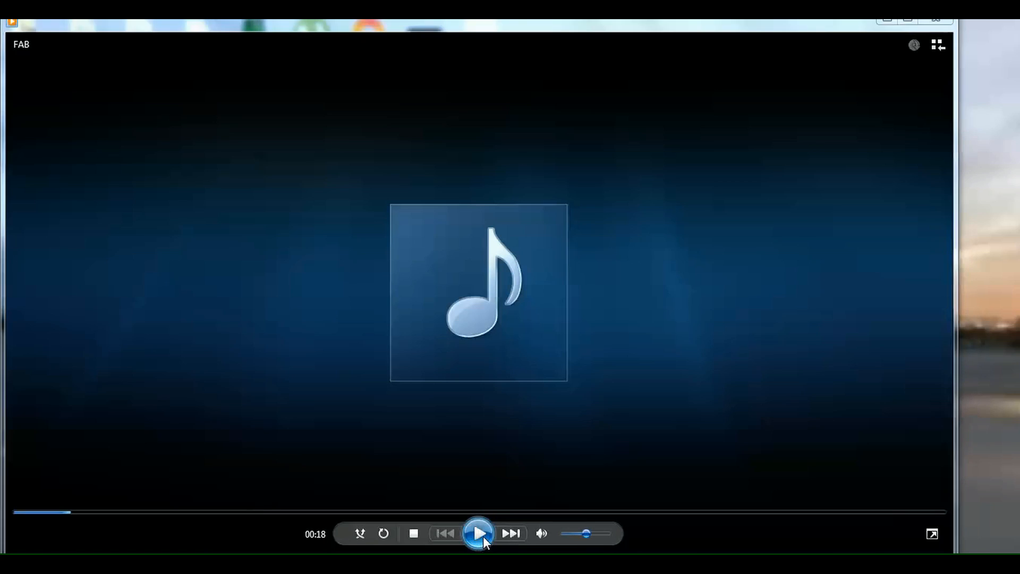
{"action": "mouse_move", "coordinate": [480, 534]}
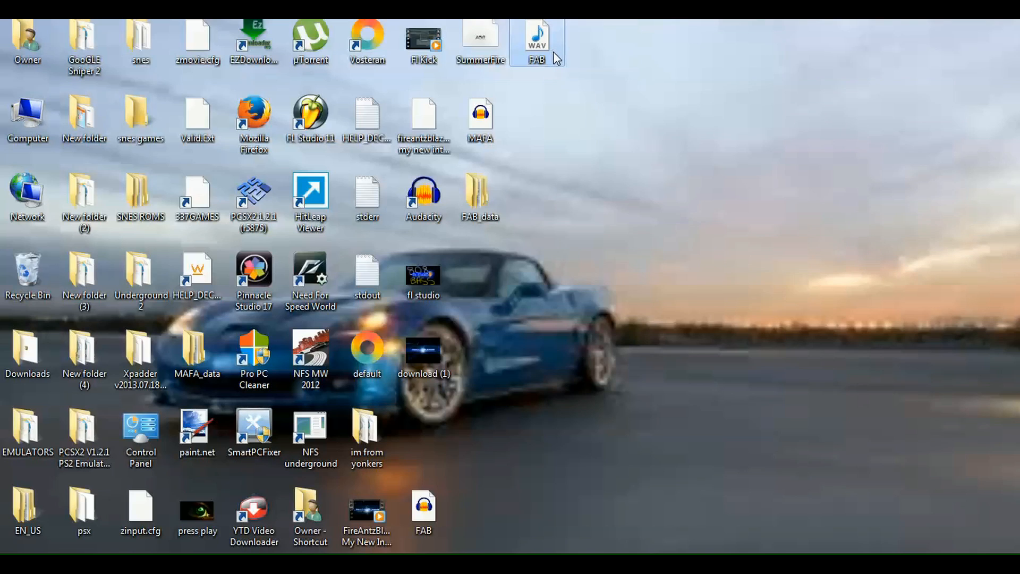
{"action": "mouse_move", "coordinate": [557, 55]}
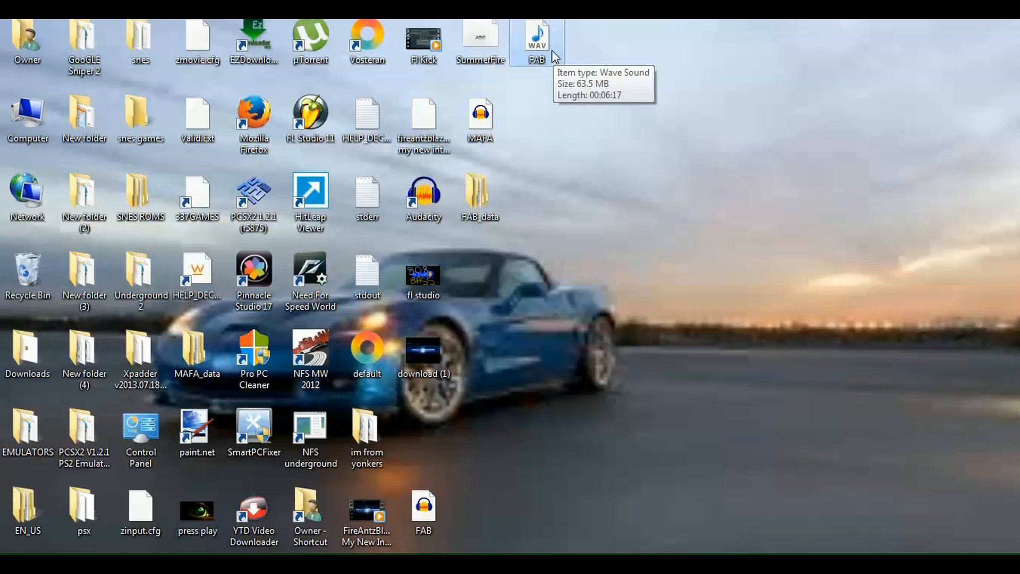
{"action": "mouse_move", "coordinate": [477, 403]}
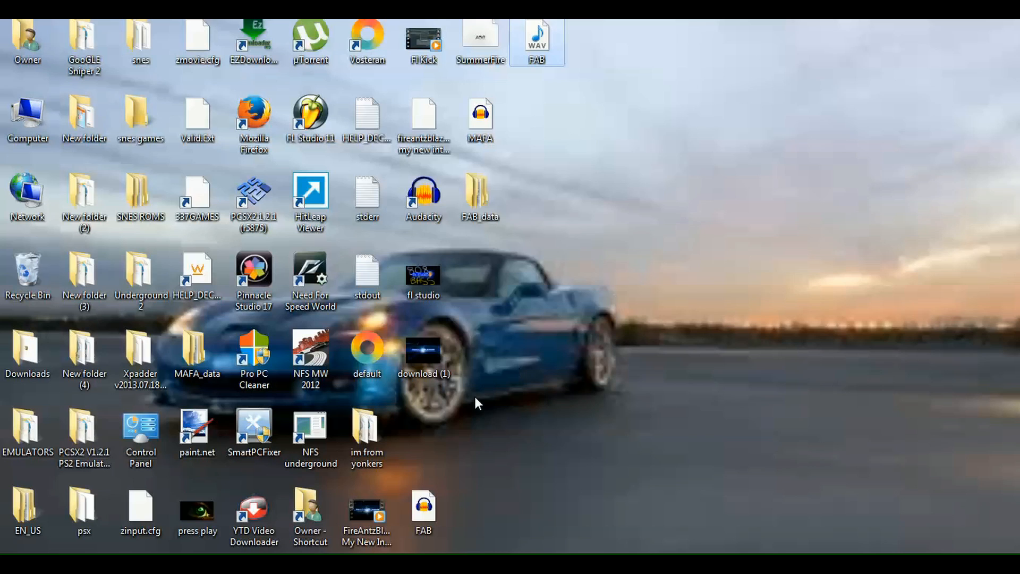